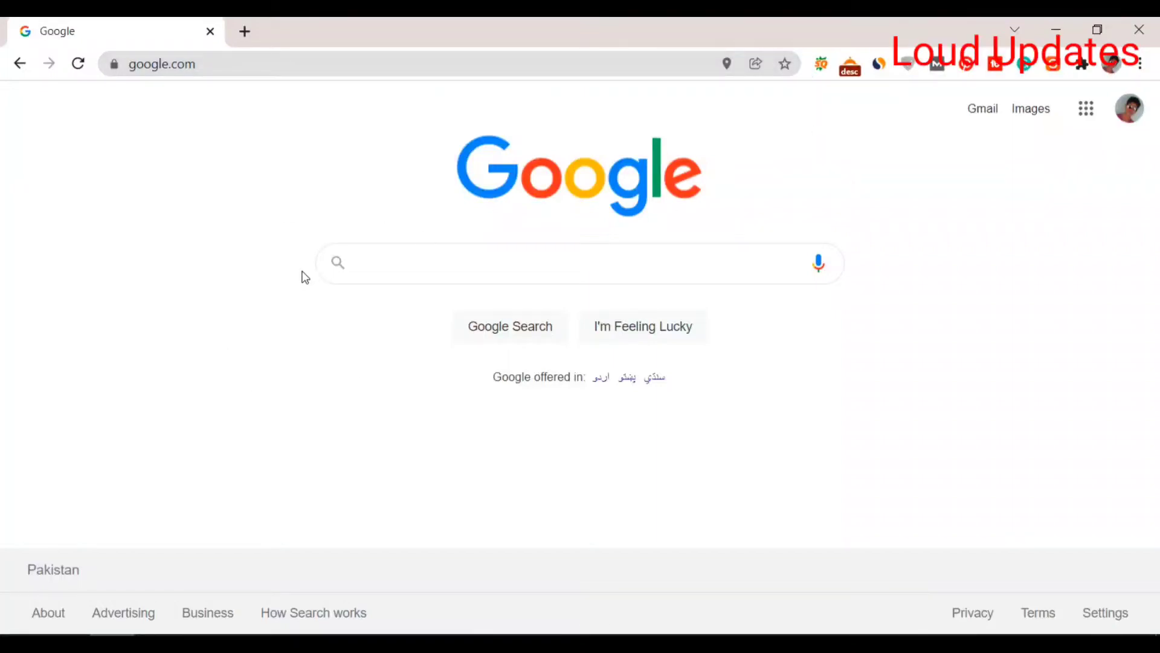
mouse_move(965, 148)
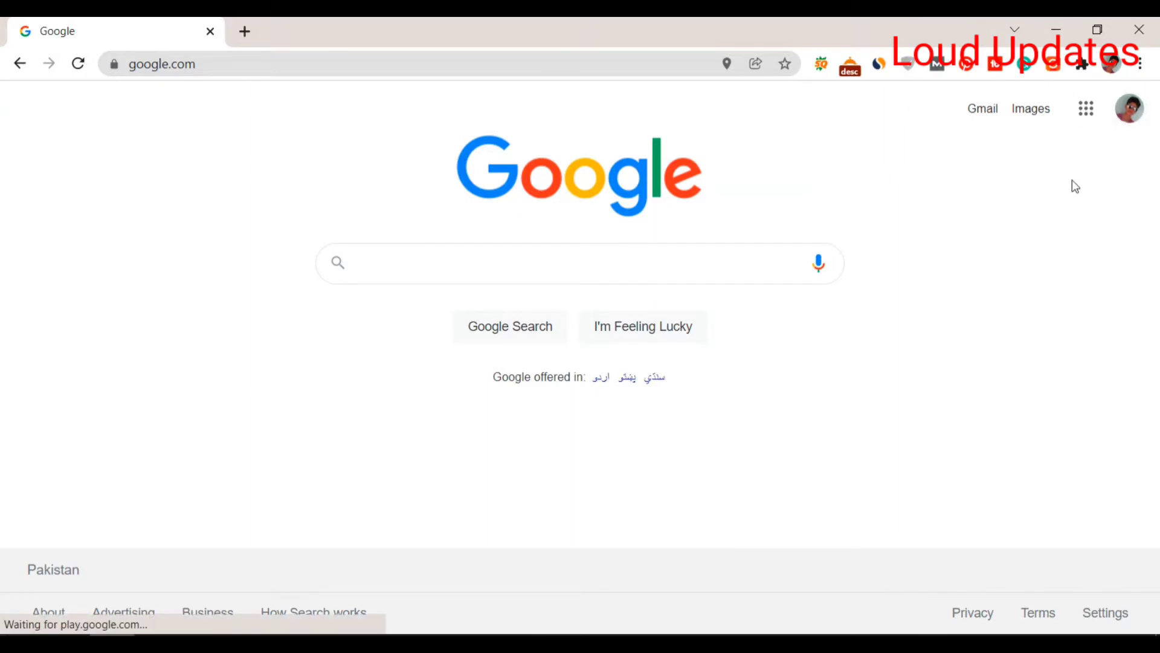
- Open the Gmail inbox from the Gmail link on the Google homepage
left_click(981, 107)
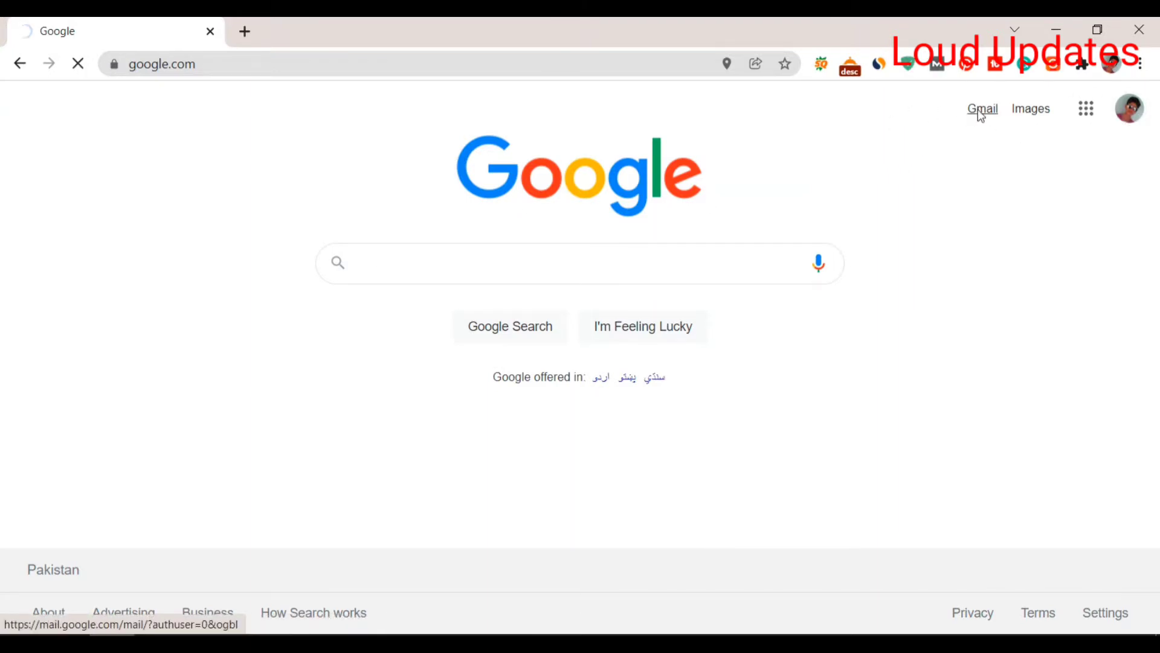
left_click(981, 107)
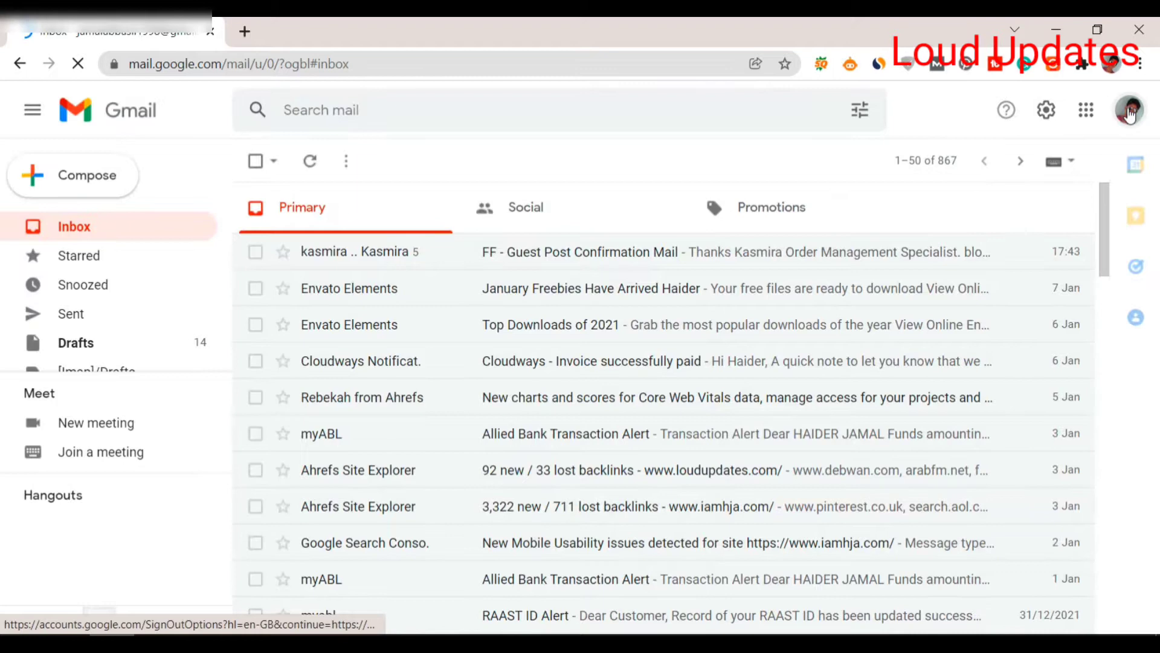
- Switch to the other Google account, whose inbox holds 180 conversations
left_click(1129, 110)
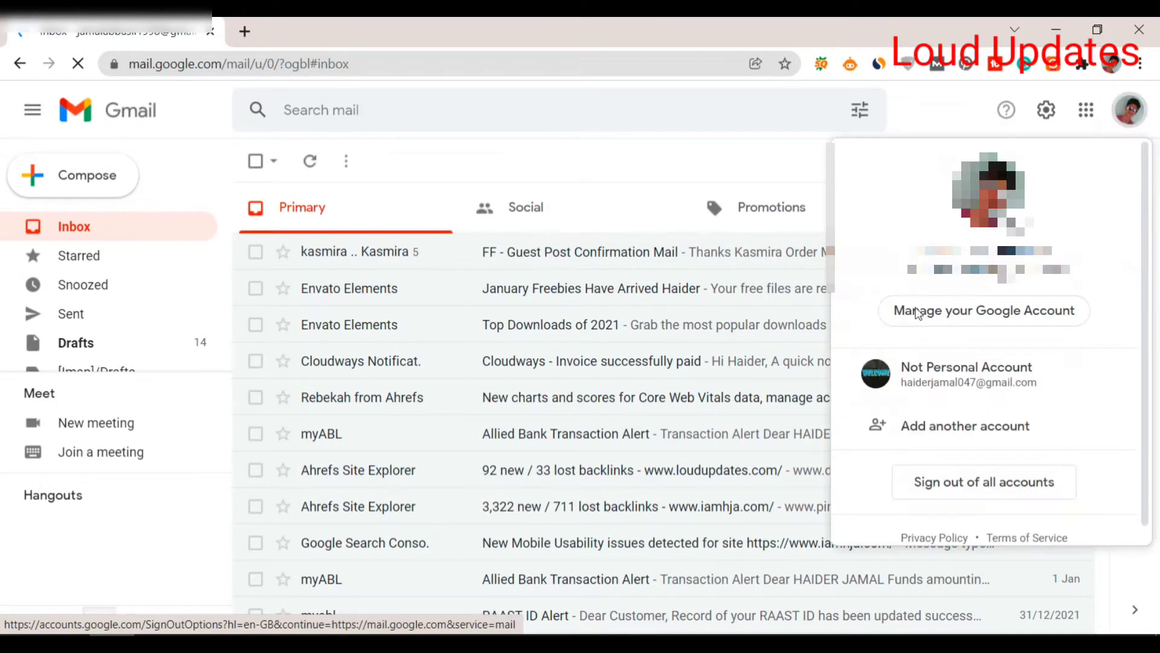
left_click(965, 374)
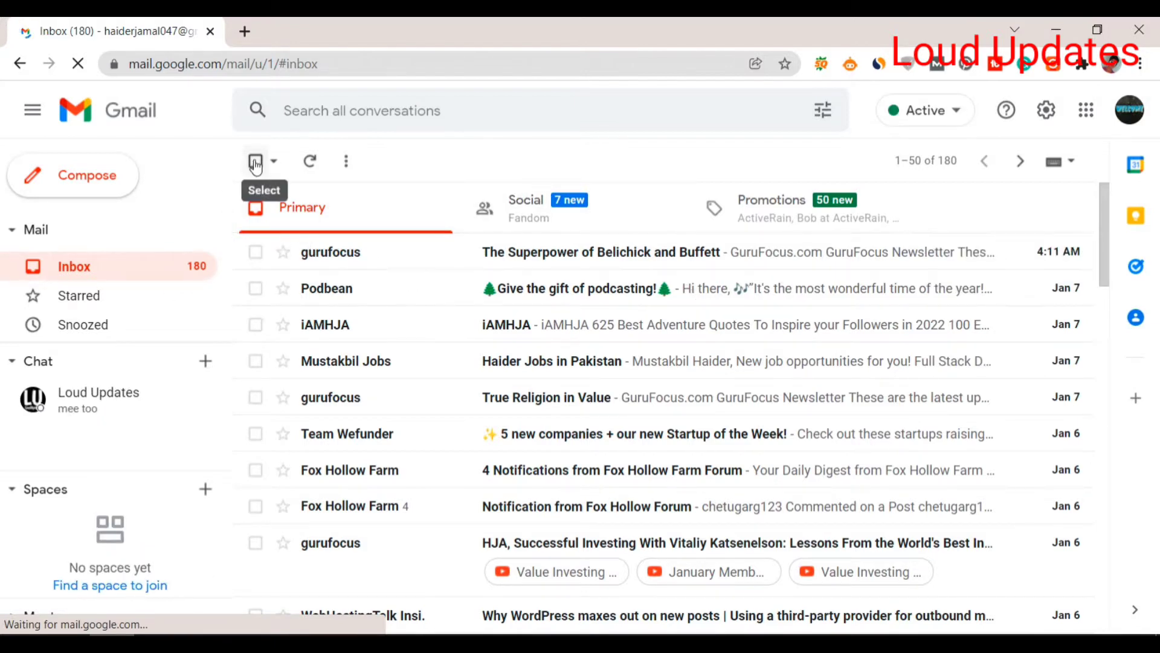
left_click(255, 161)
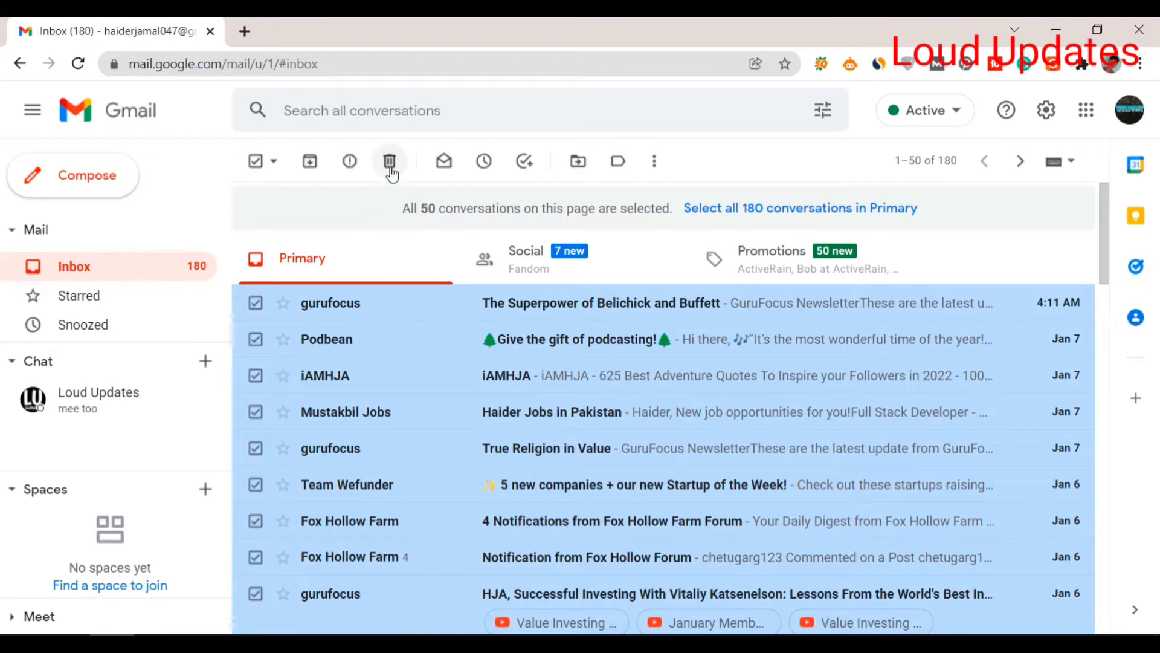
mouse_move(387, 160)
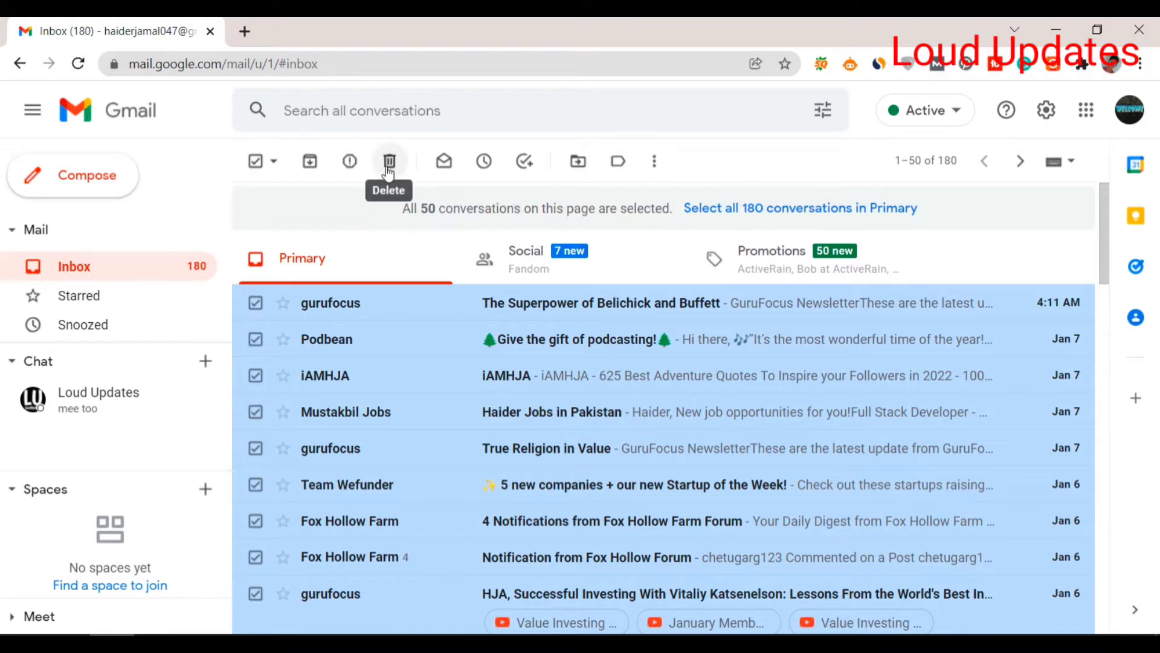
mouse_move(255, 160)
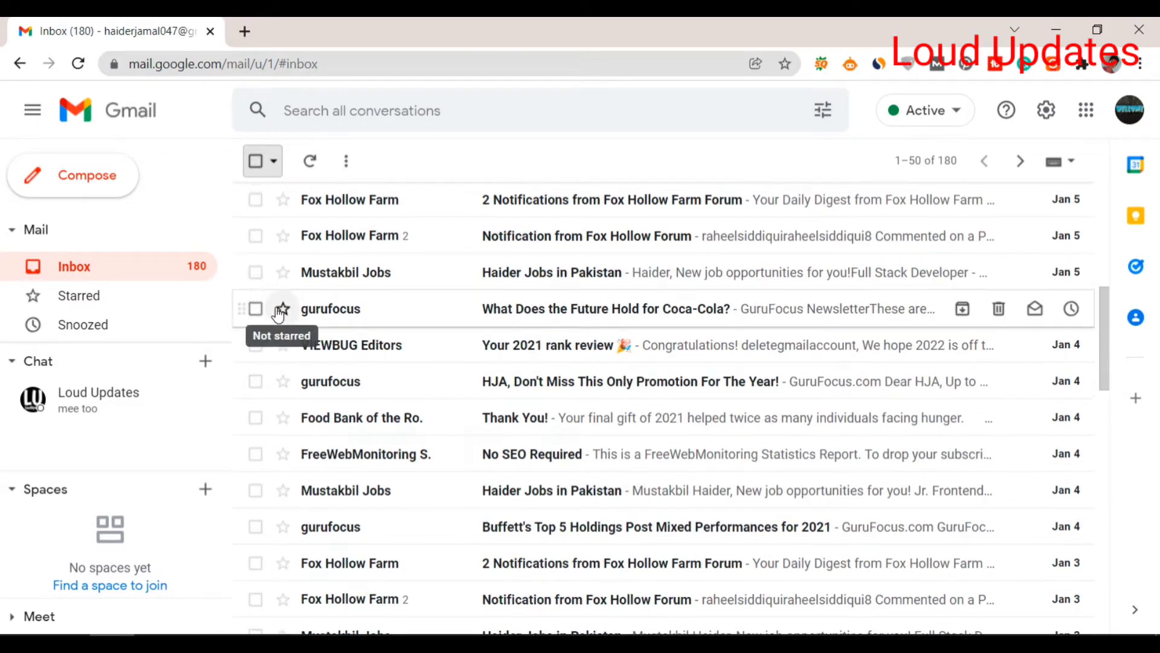
- Select the conversations to keep and start creating a new label via Move to
scroll("down", 3)
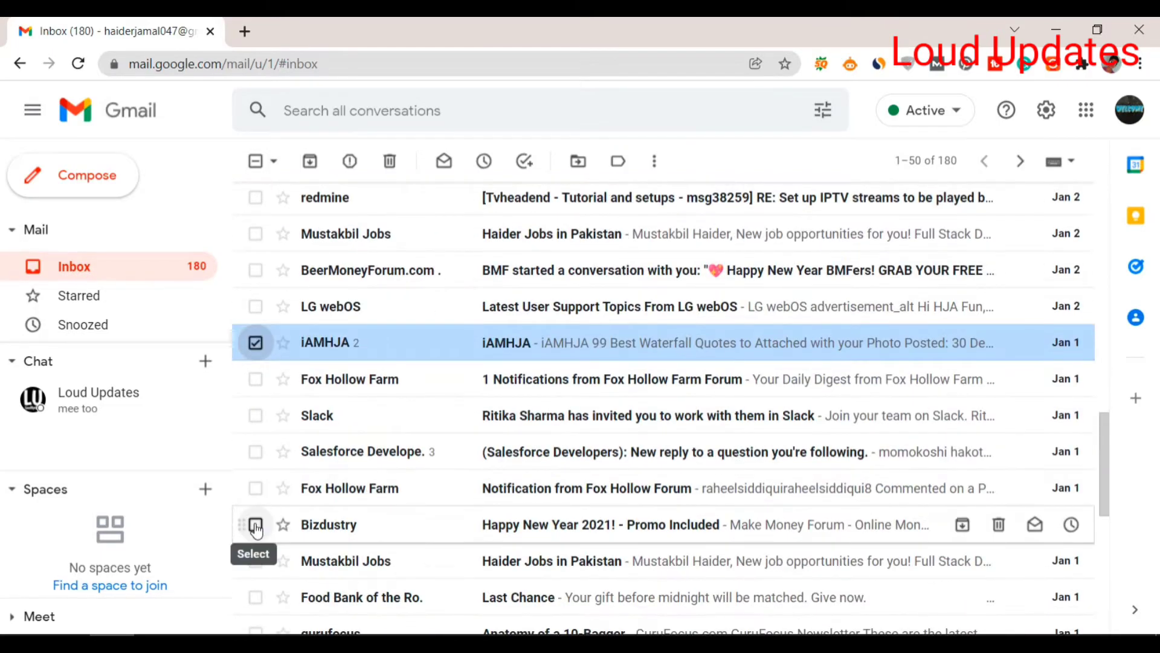
scroll("down", 3)
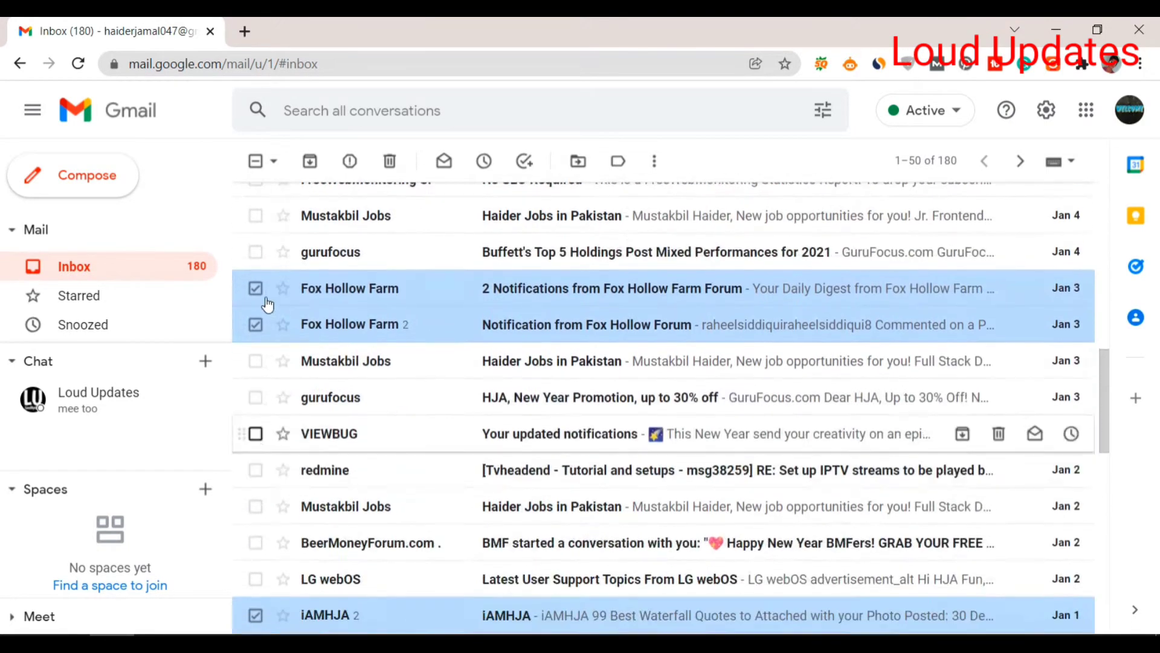
mouse_move(577, 161)
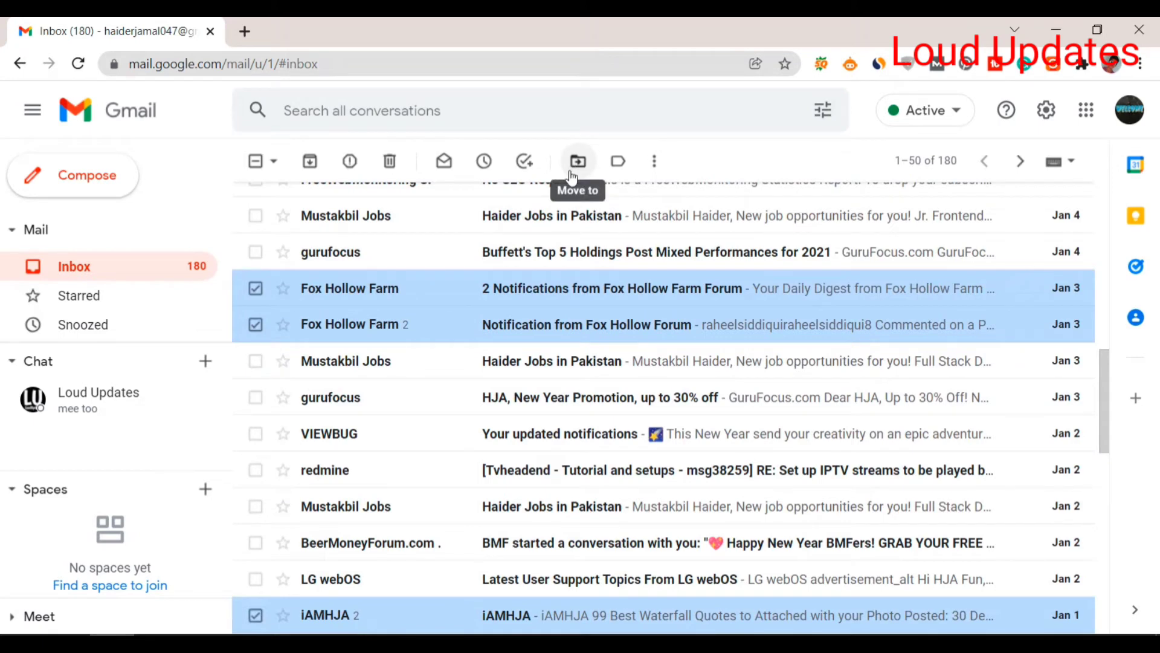
left_click(578, 161)
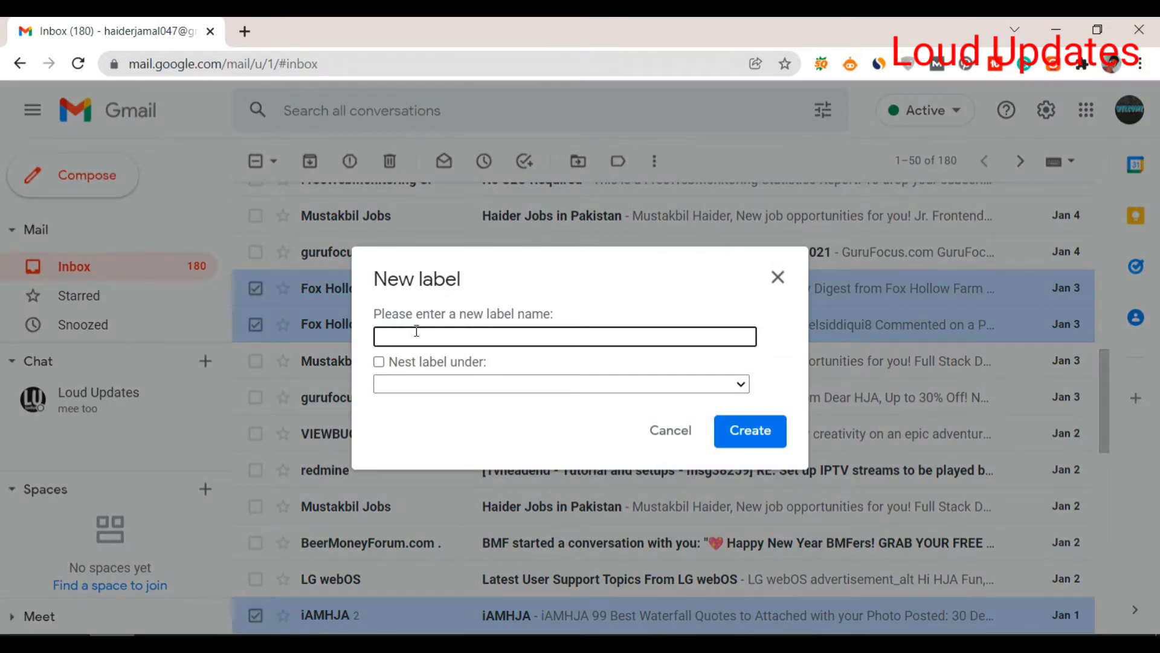
- Create the label 'personal and important email' and move the five conversations into it
type("perso")
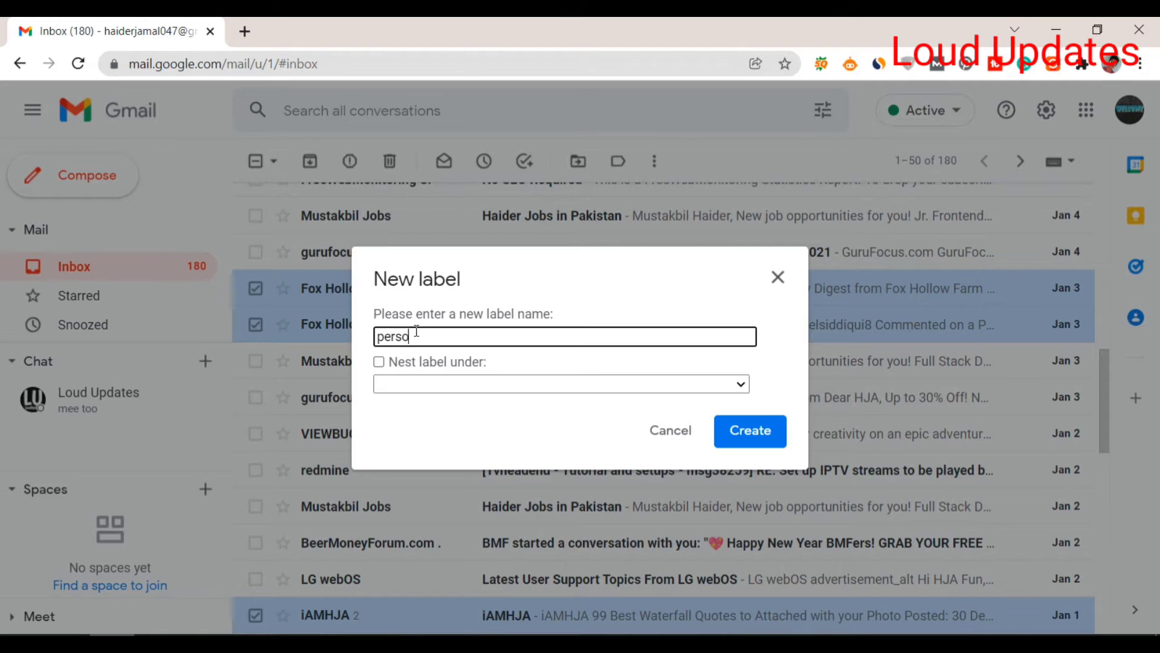
type("nal a")
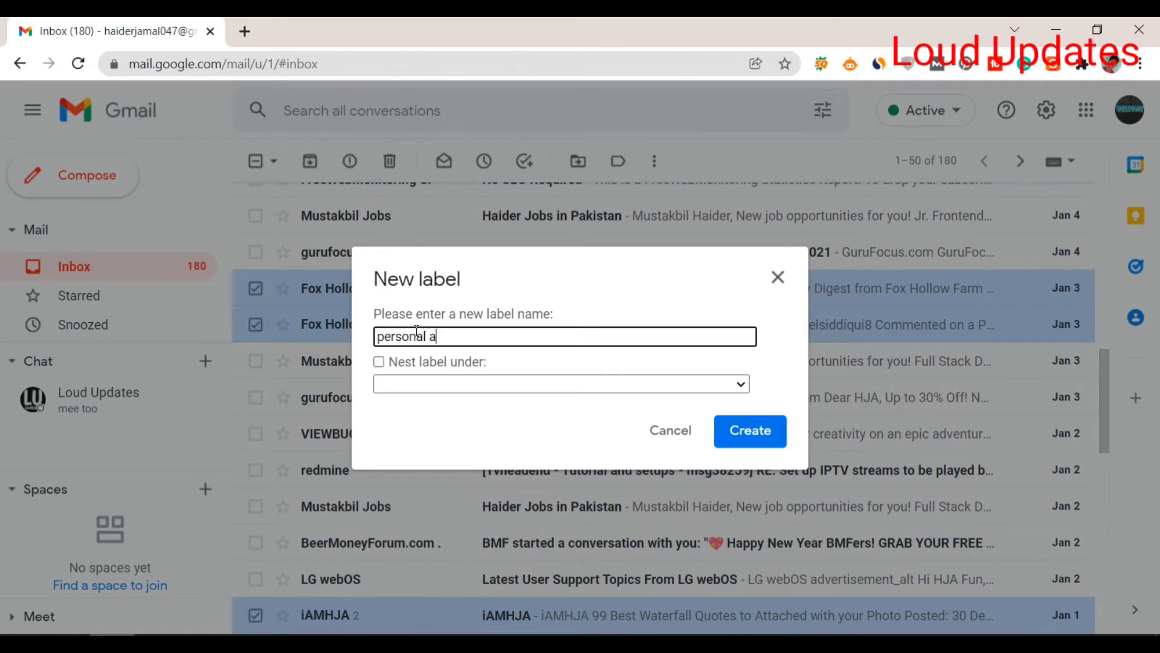
type("nd i")
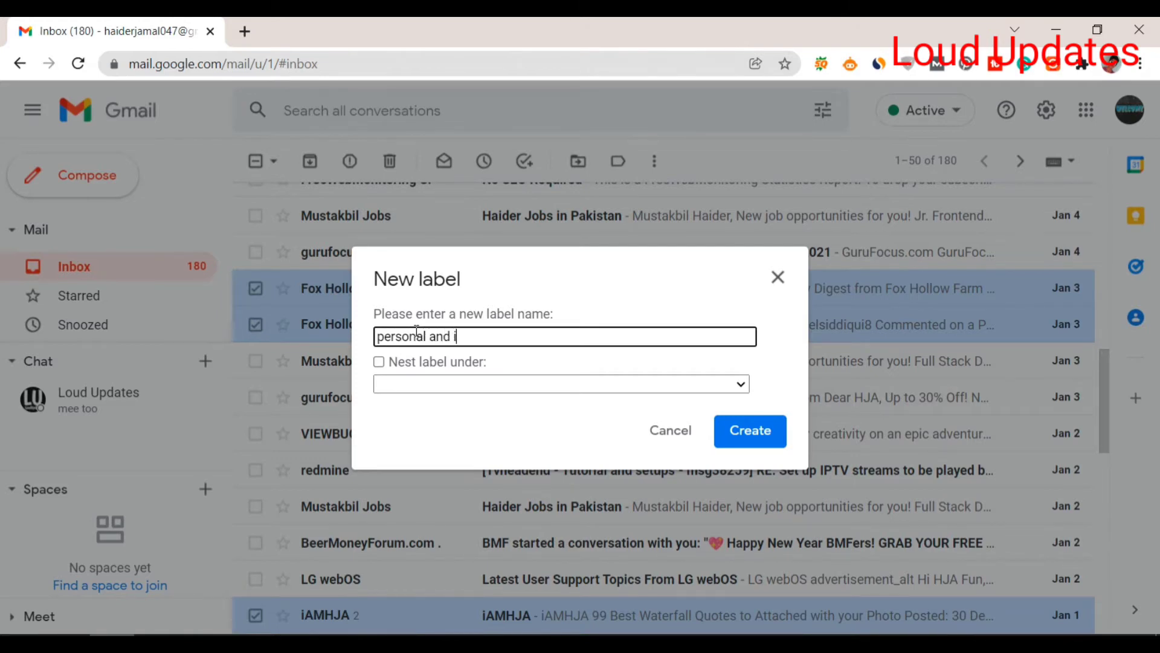
type("mportant")
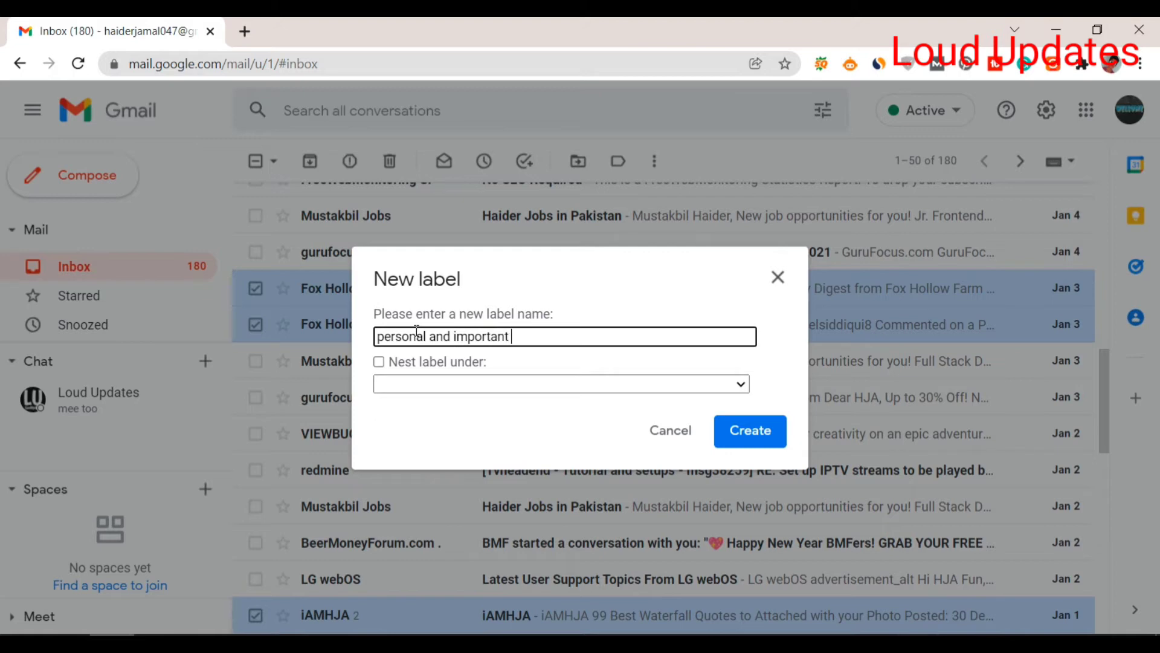
type("email")
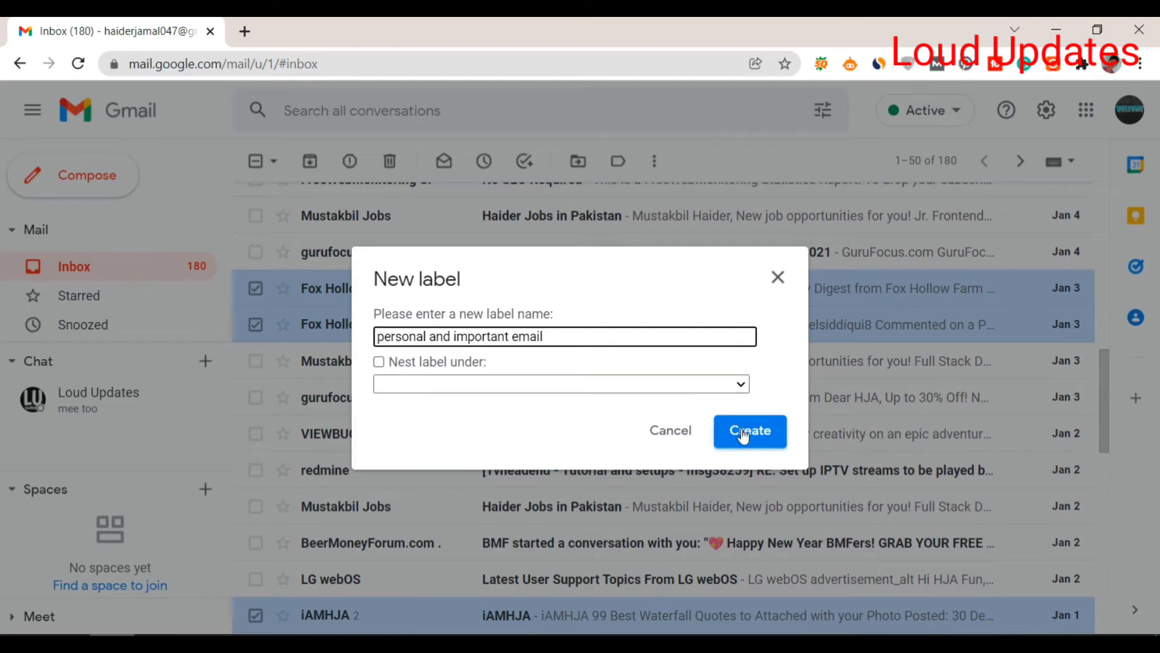
left_click(750, 430)
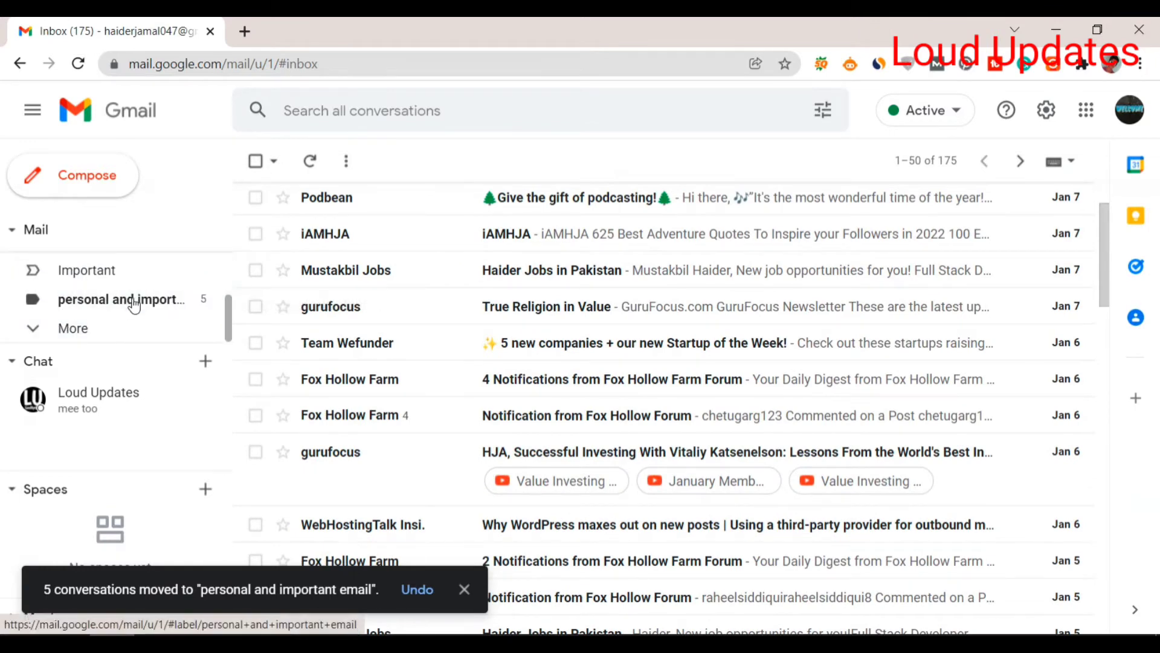
- Check the new label lists the five kept emails, then return to the inbox
left_click(120, 299)
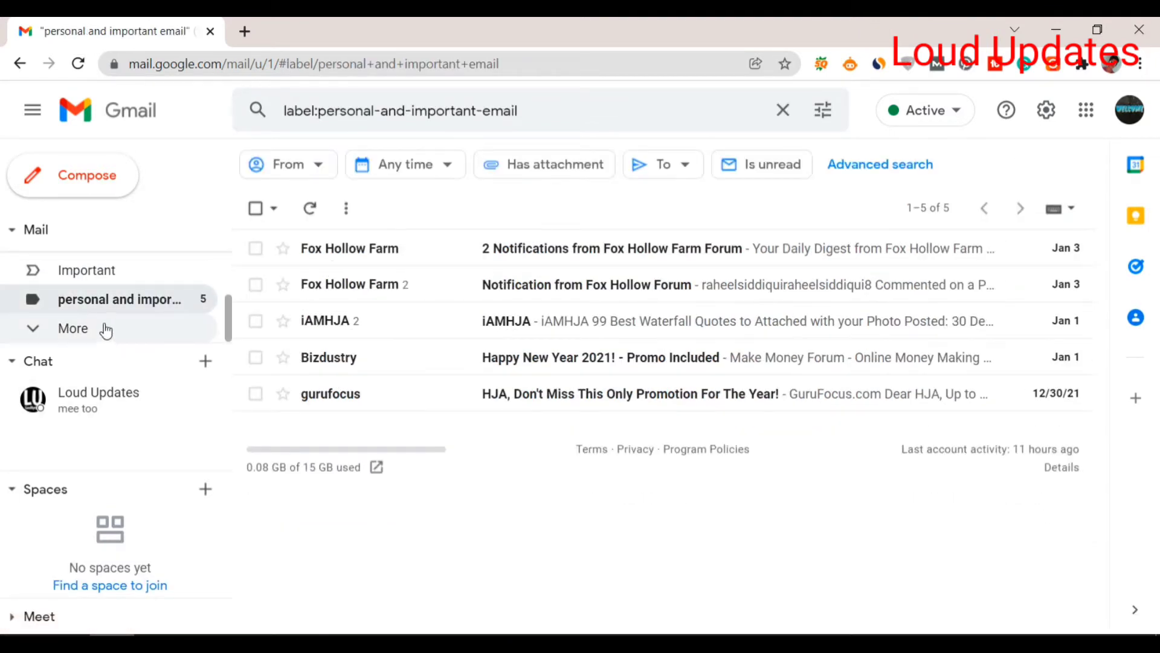
mouse_move(148, 303)
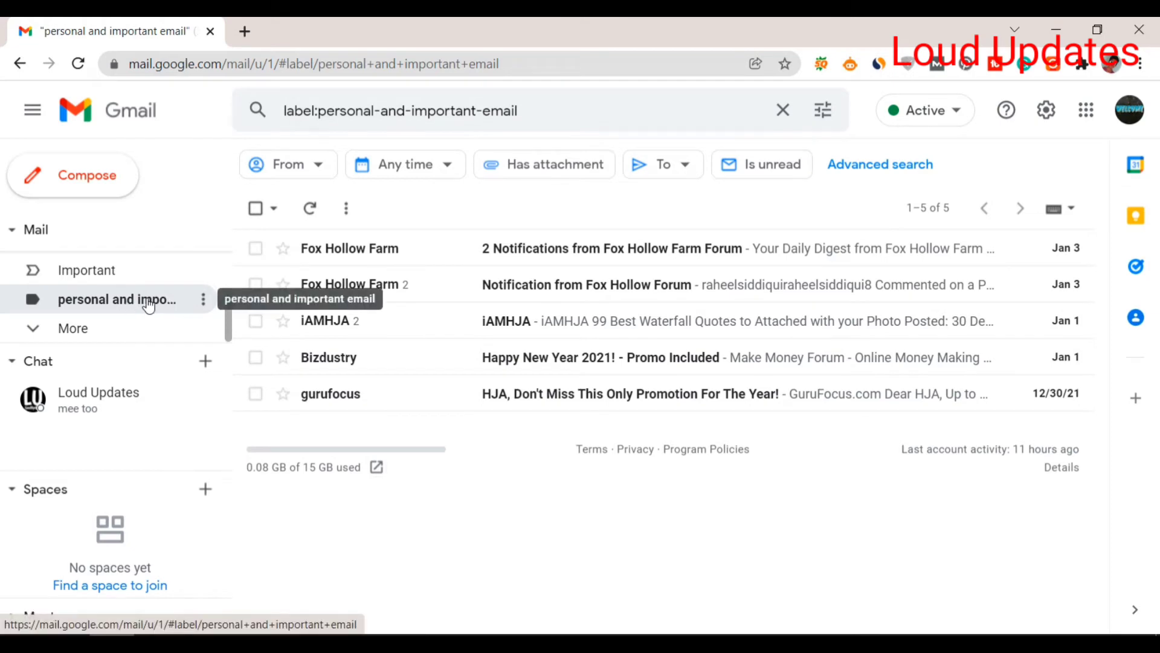
left_click(74, 266)
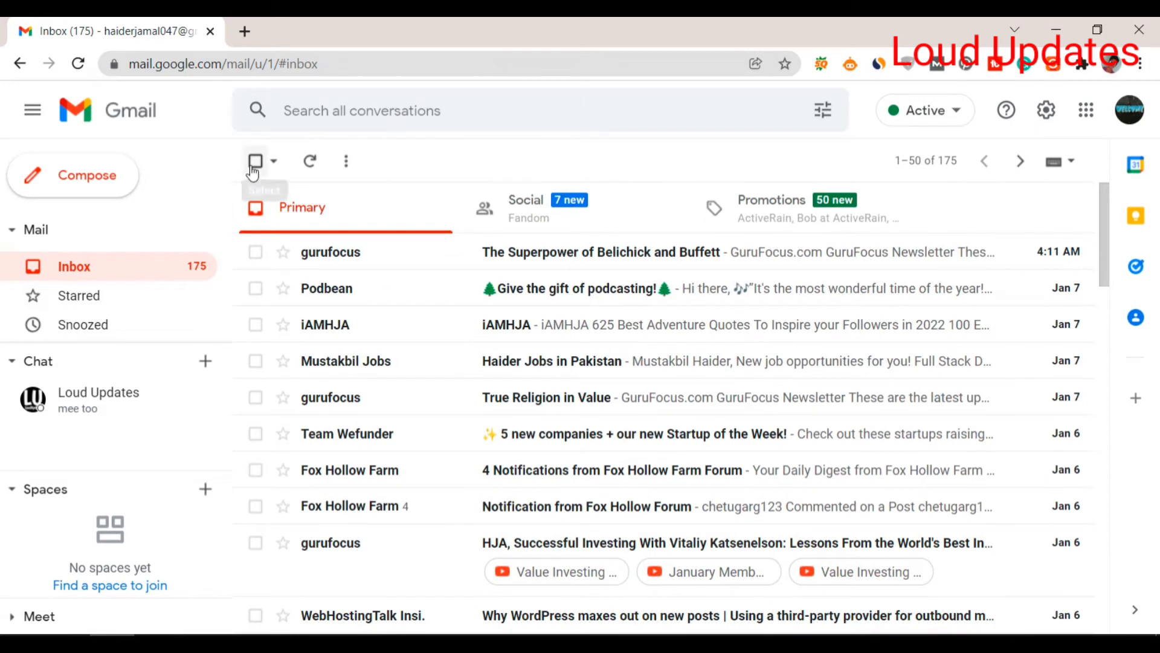
- Select all 175 Primary conversations and move them to Trash, emptying the inbox
left_click(255, 161)
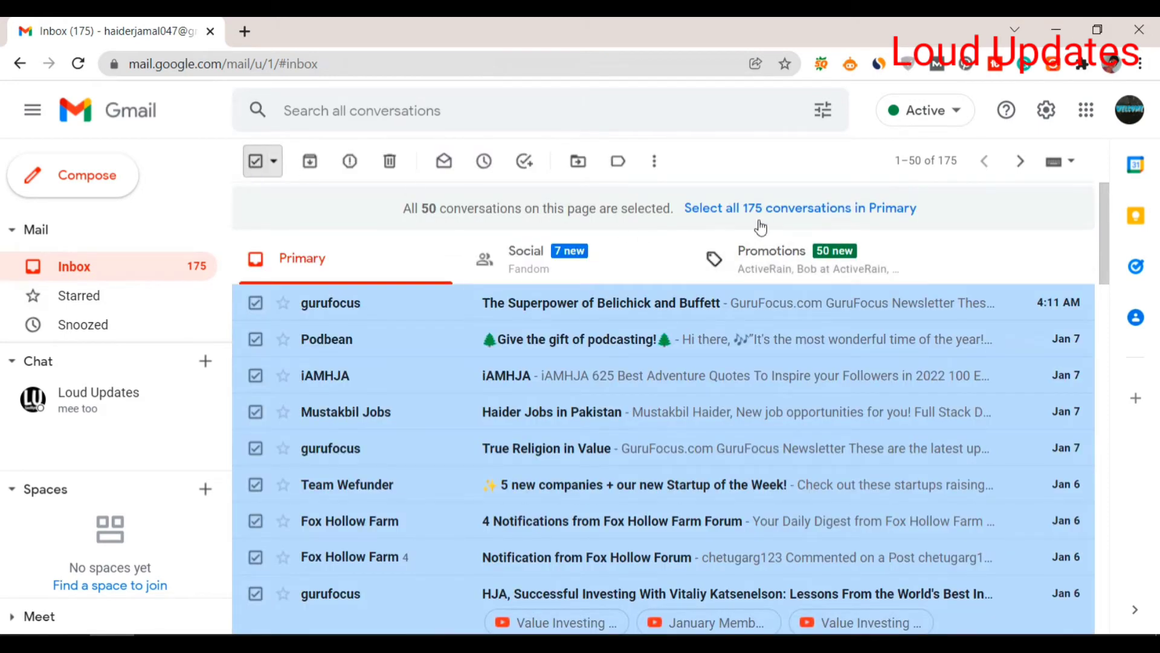
left_click(801, 207)
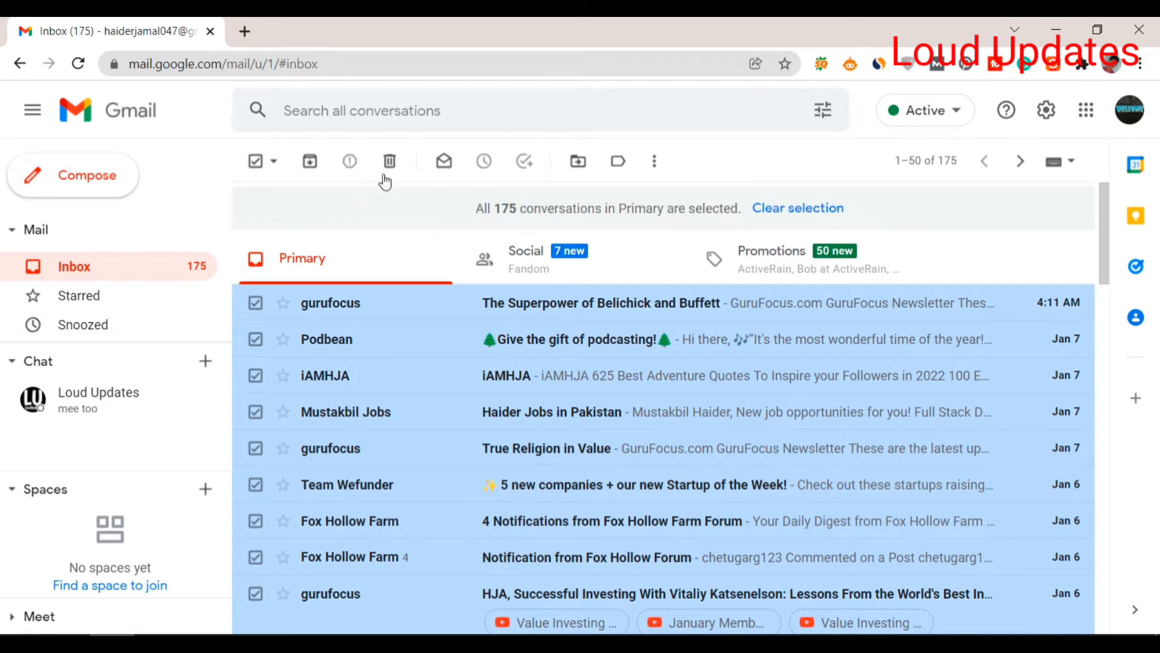
mouse_move(388, 161)
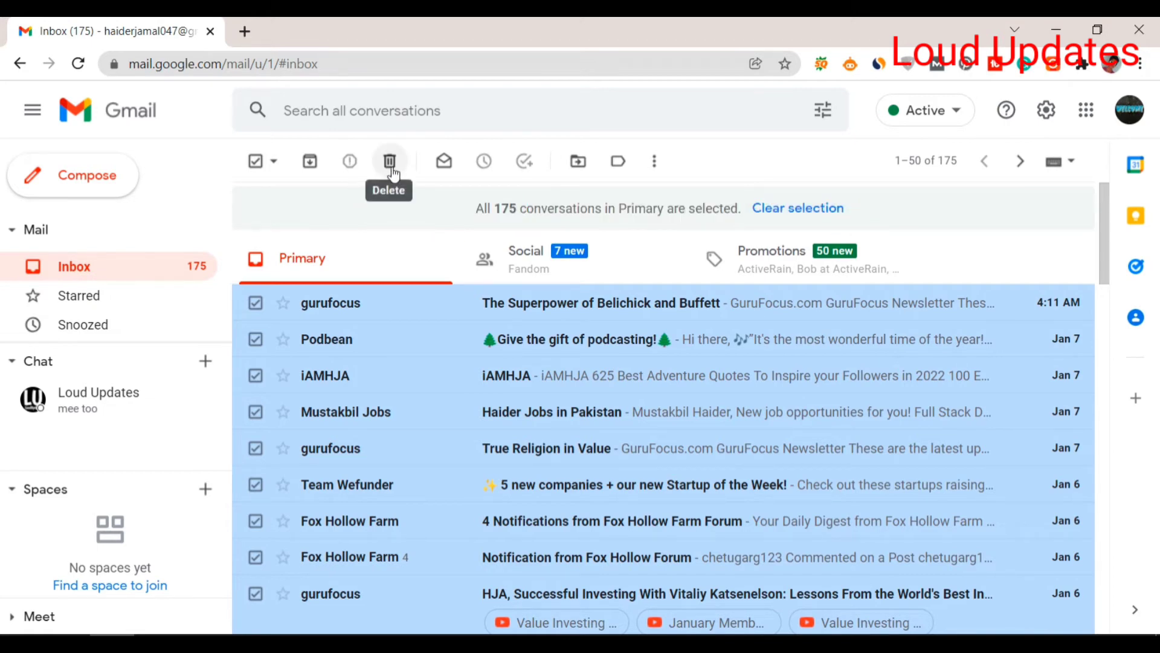
left_click(389, 160)
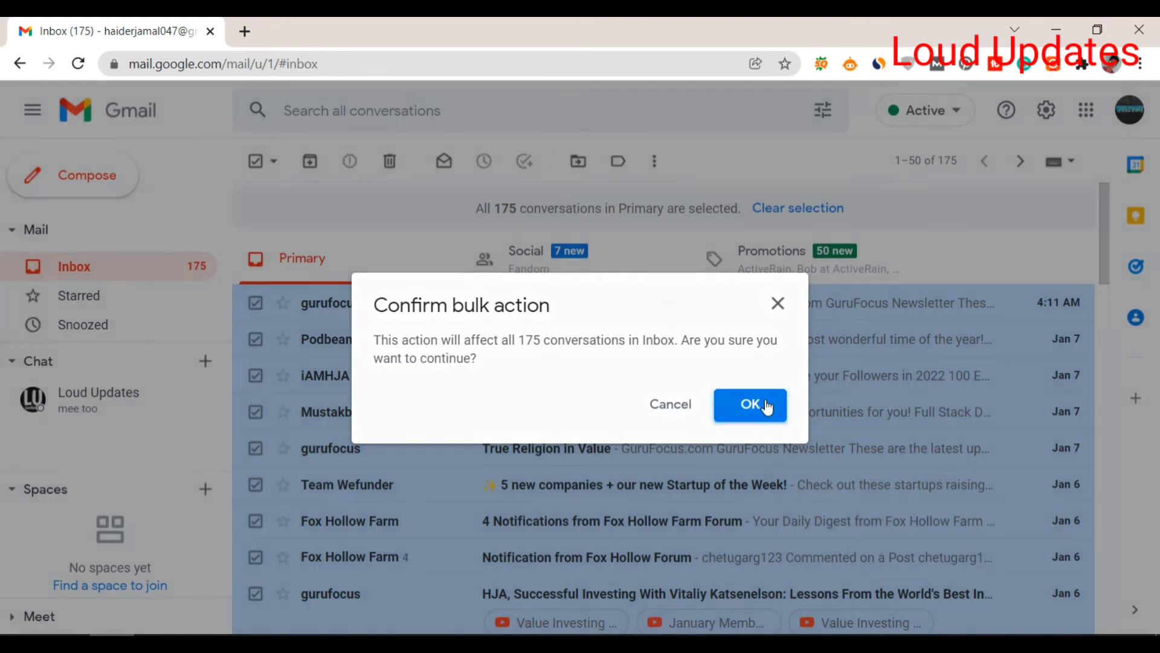
left_click(749, 405)
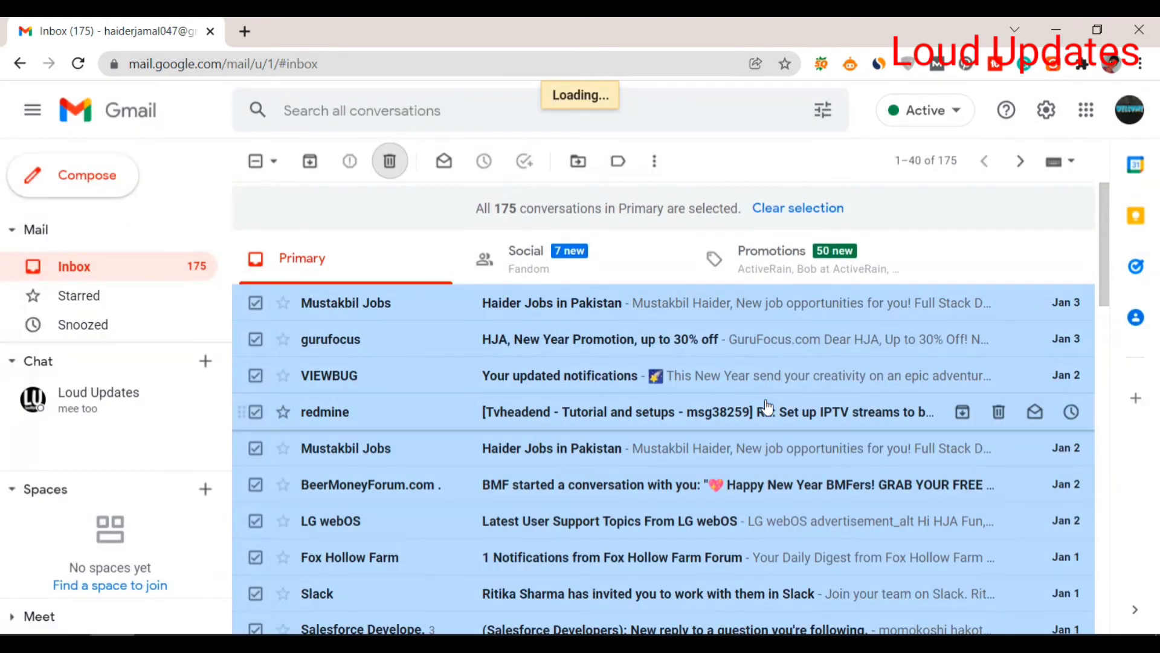
- Expand the hidden mail folders and open the Trash folder
left_click(390, 161)
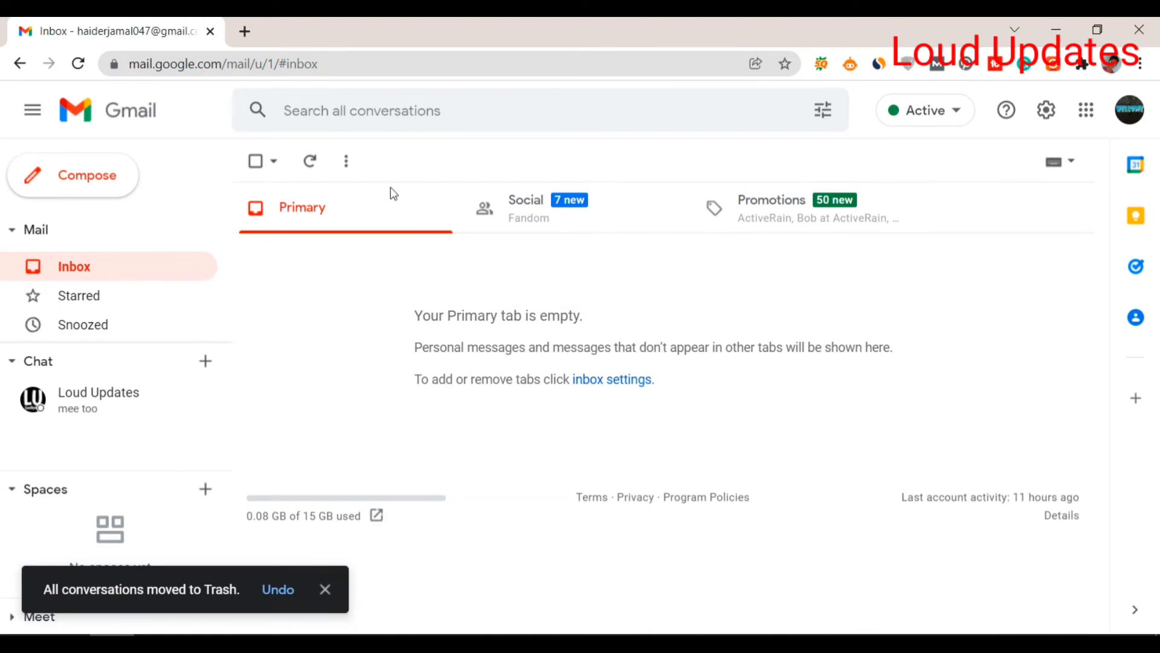
left_click_drag(415, 315, 494, 379)
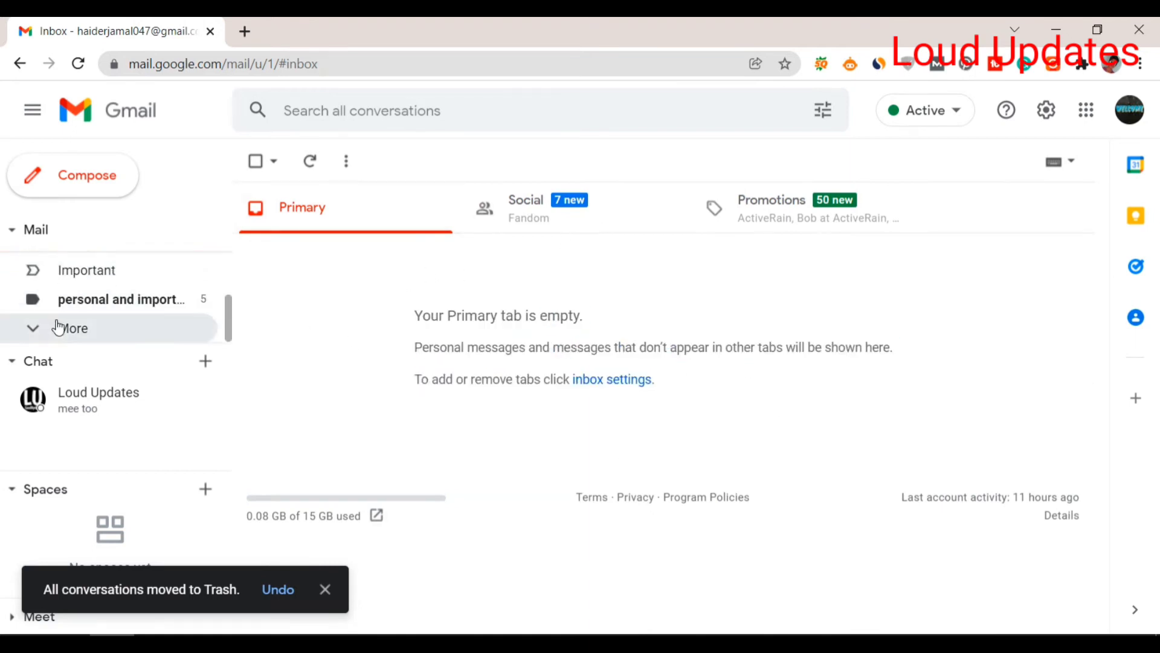
left_click(70, 328)
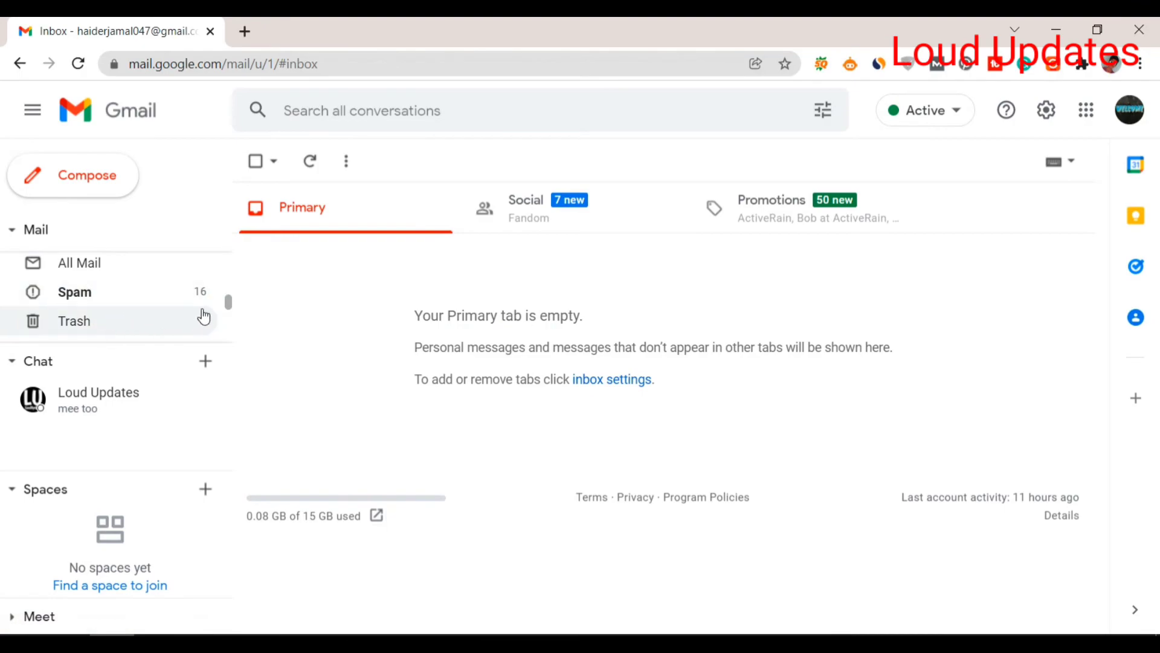
left_click(74, 320)
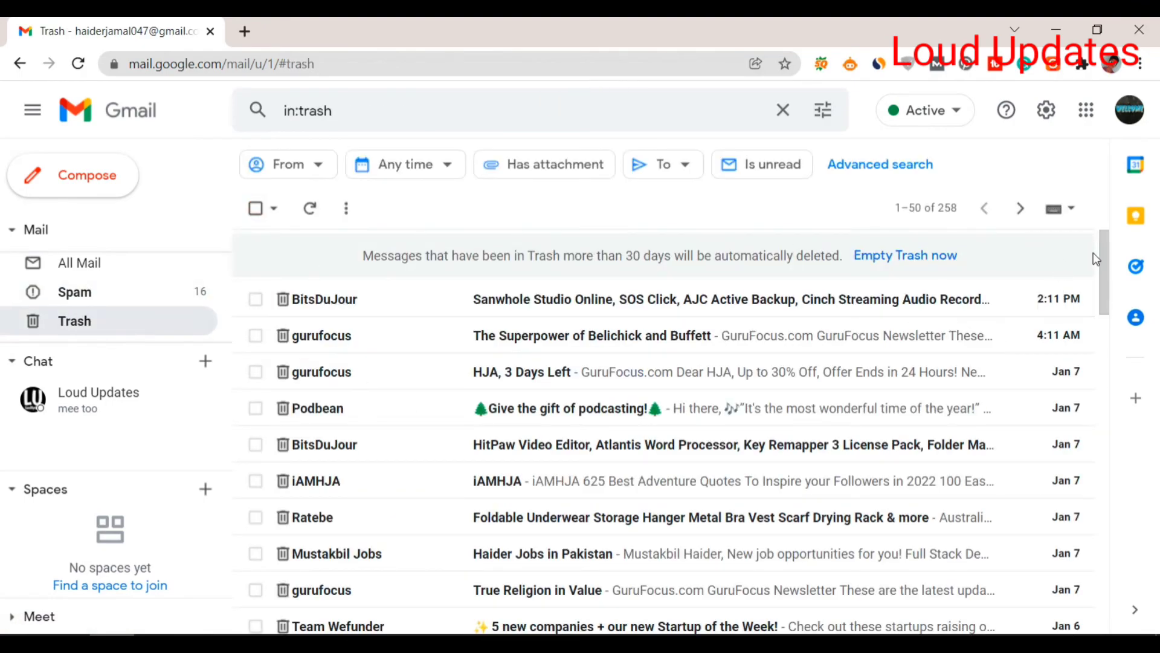
- Empty Trash, confirming permanent deletion of all 258 trashed conversations
scroll("down", 3)
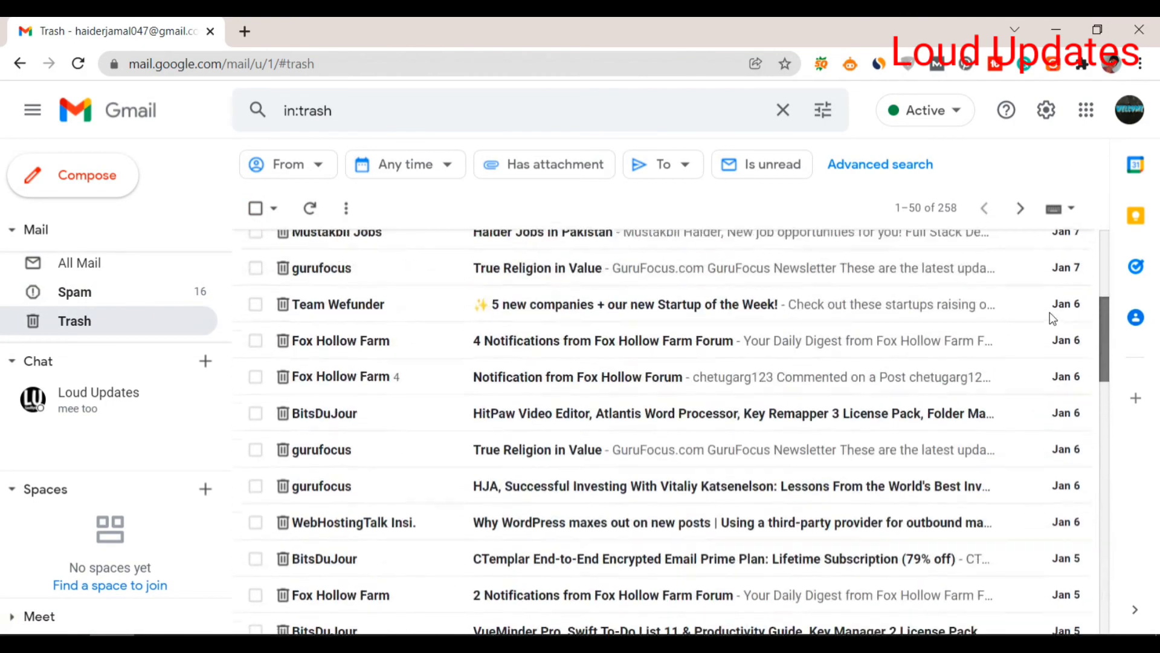
left_click(255, 208)
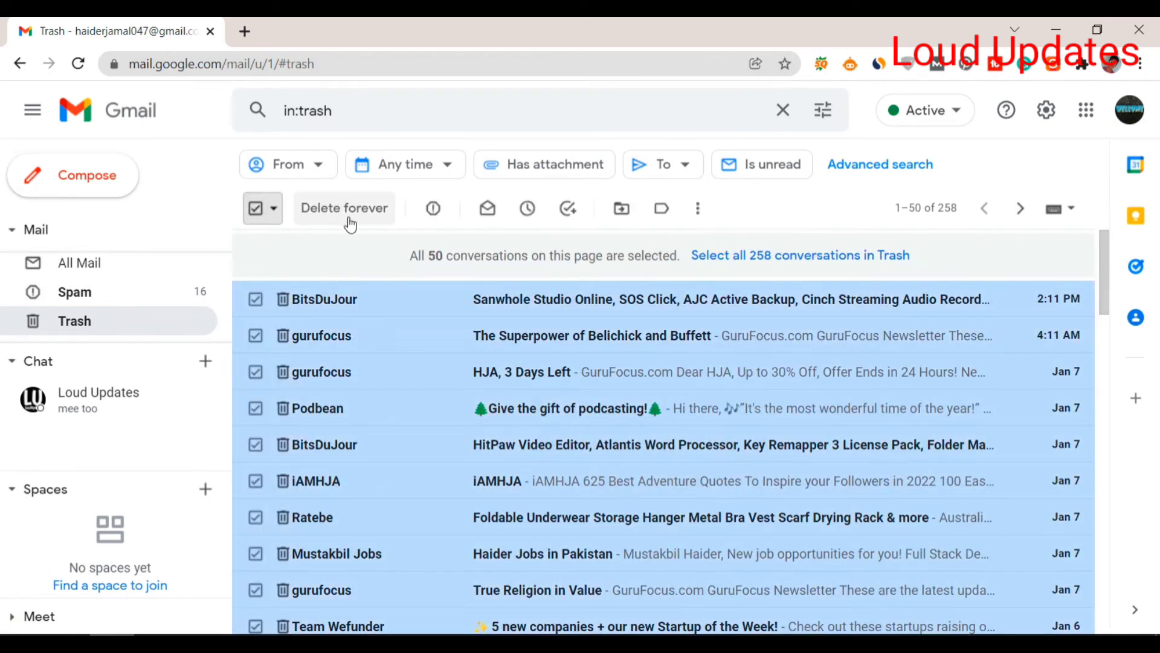
left_click(256, 208)
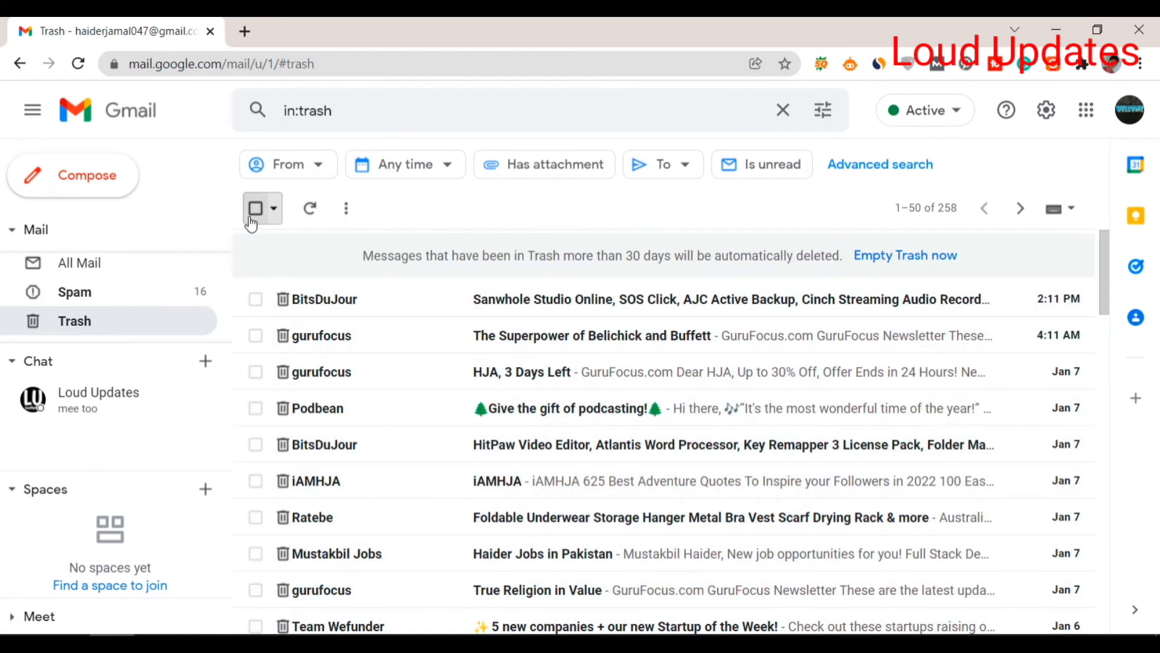
left_click(256, 208)
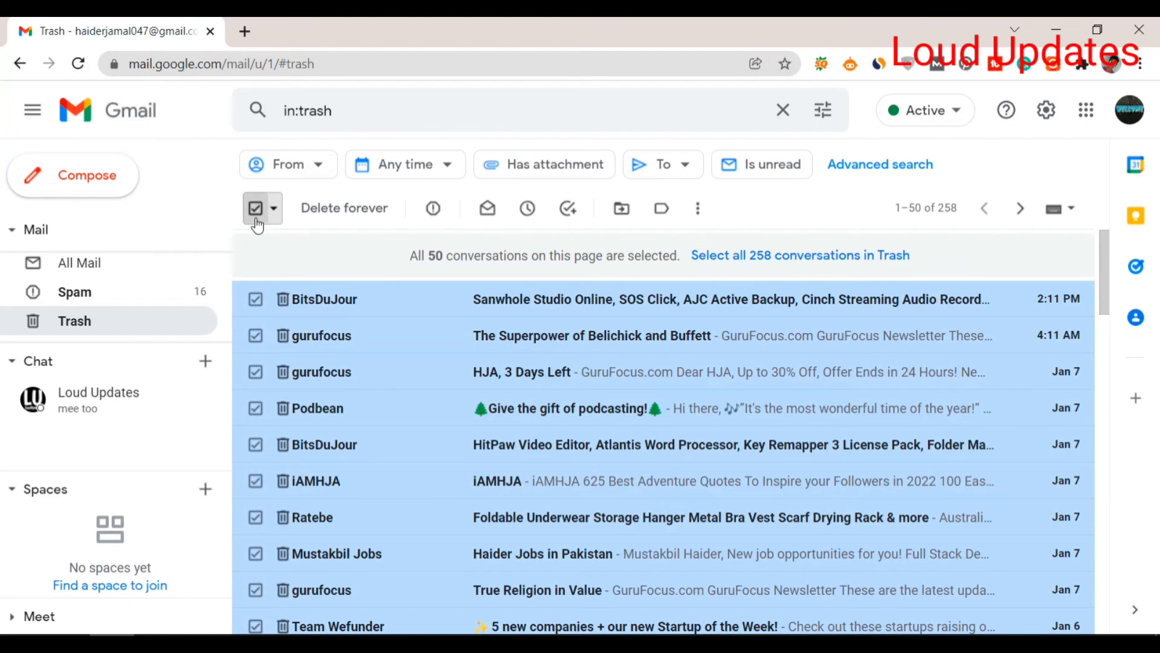
left_click(255, 208)
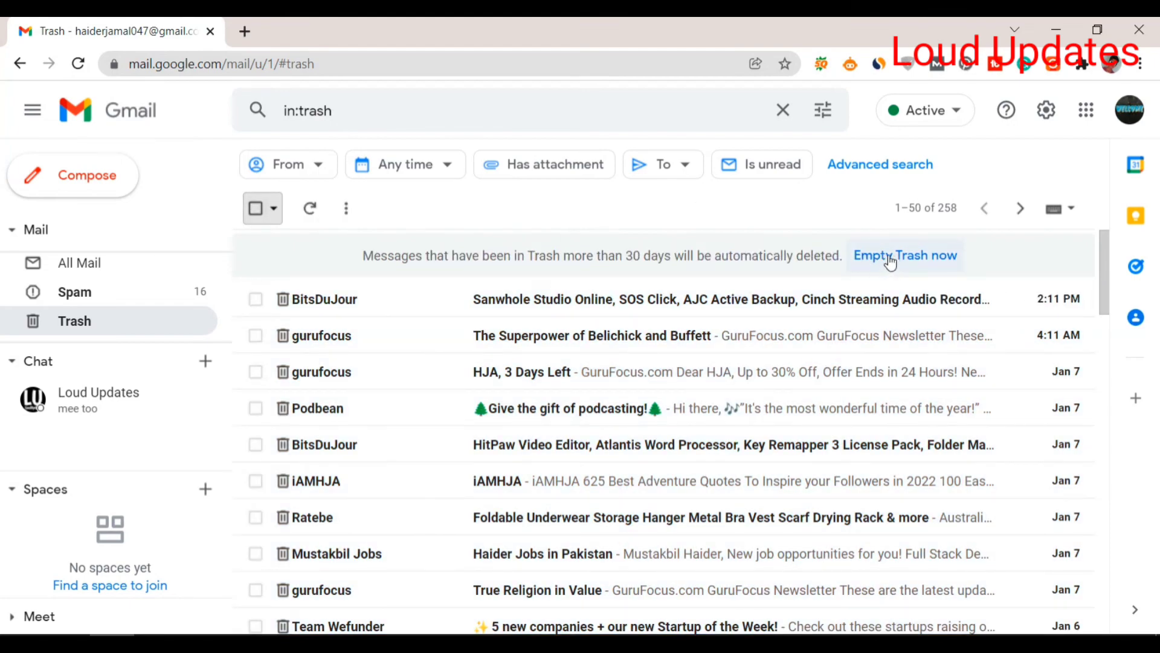
left_click(906, 255)
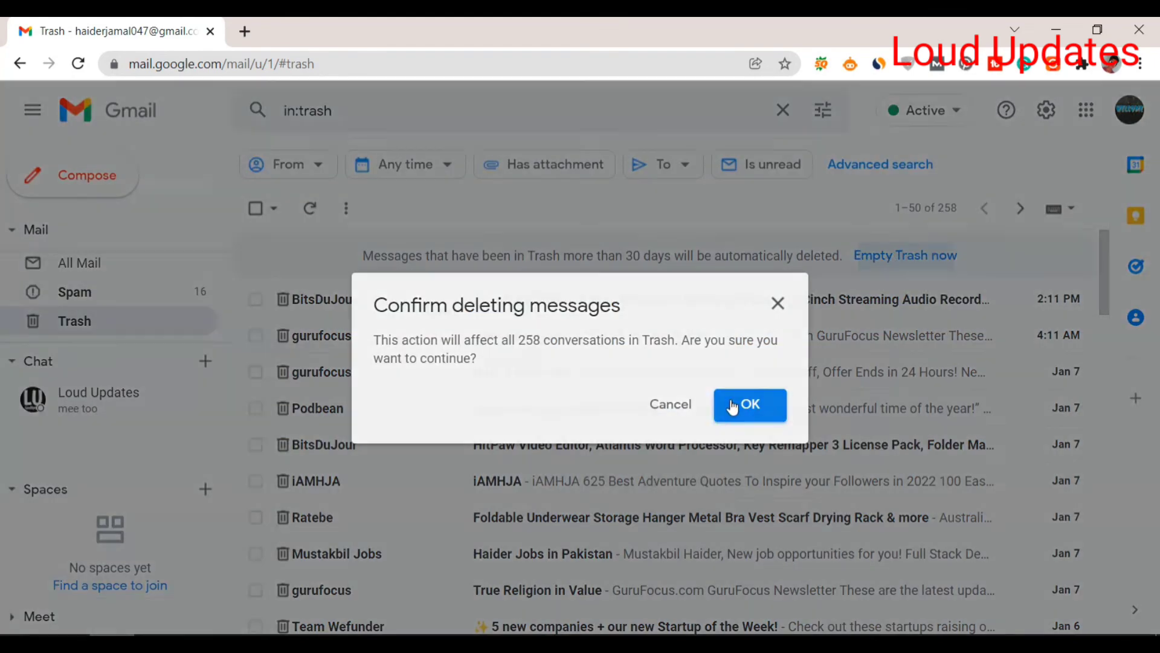
left_click(749, 404)
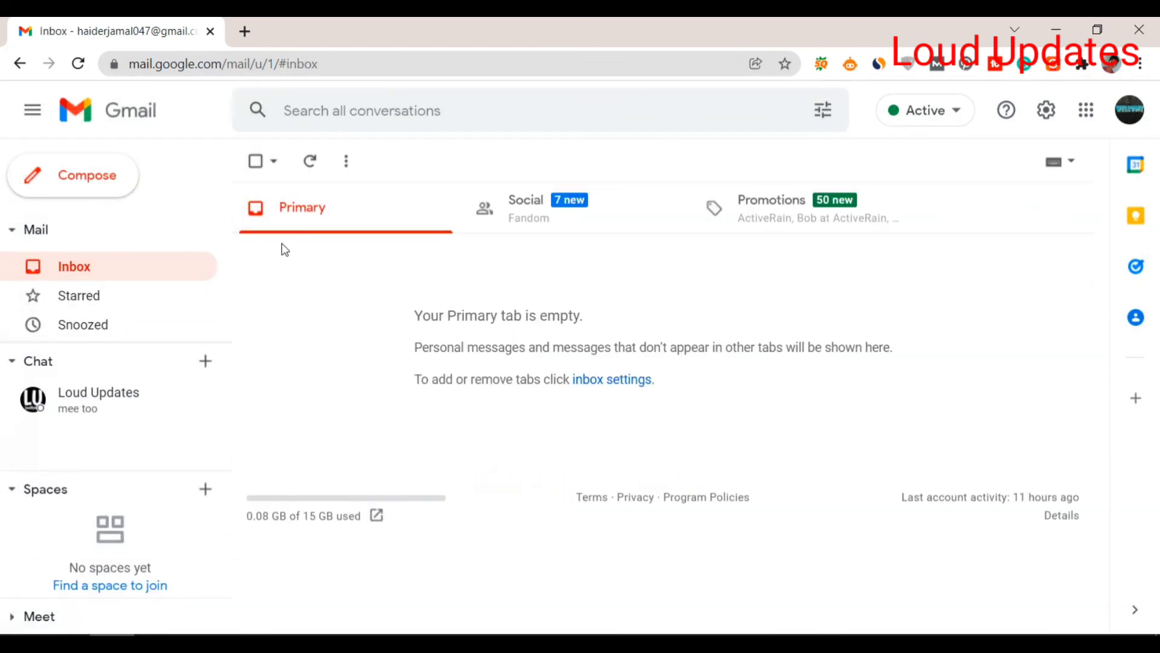
- Open the 'personal and important email' label showing its five kept conversations
left_click(120, 298)
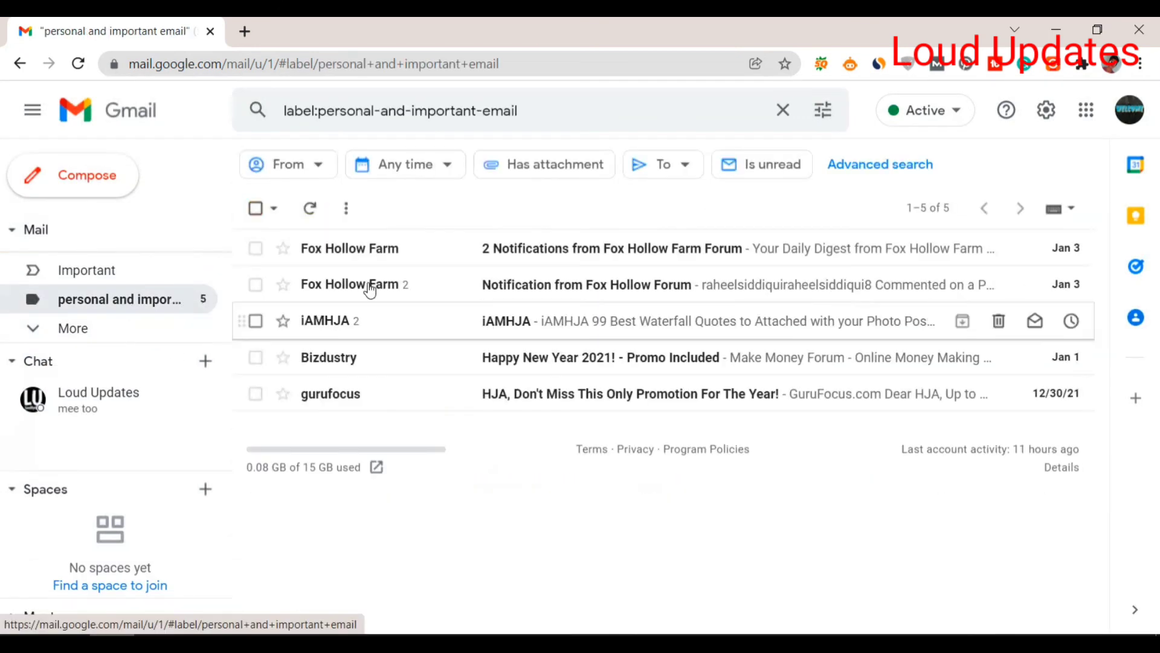
mouse_move(436, 301)
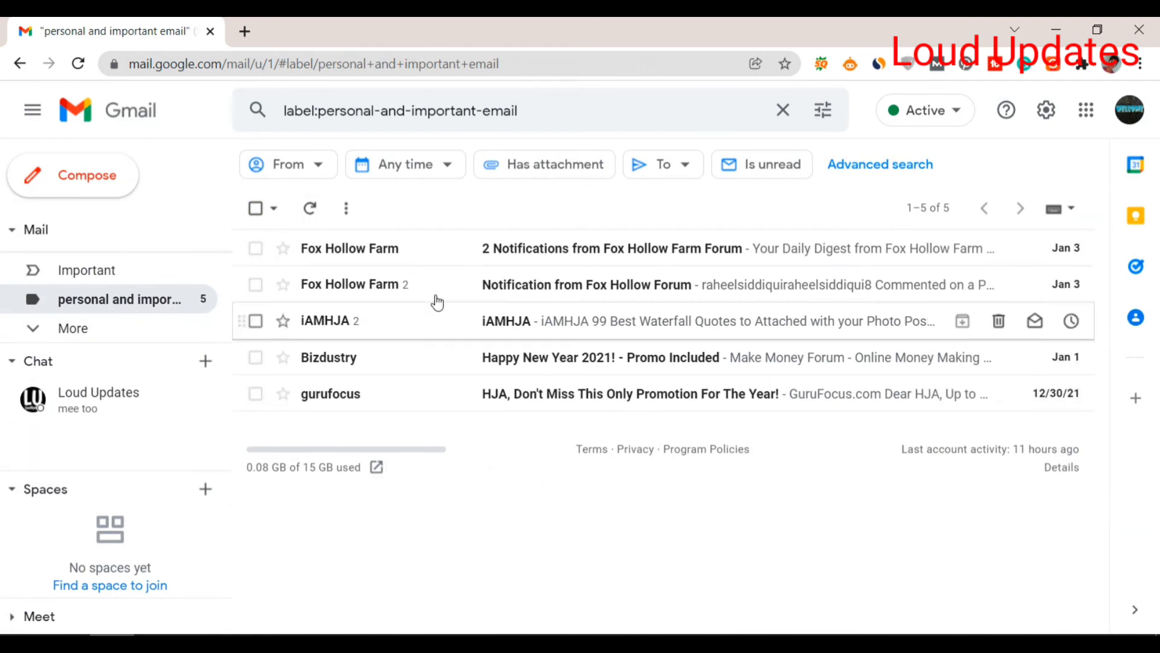